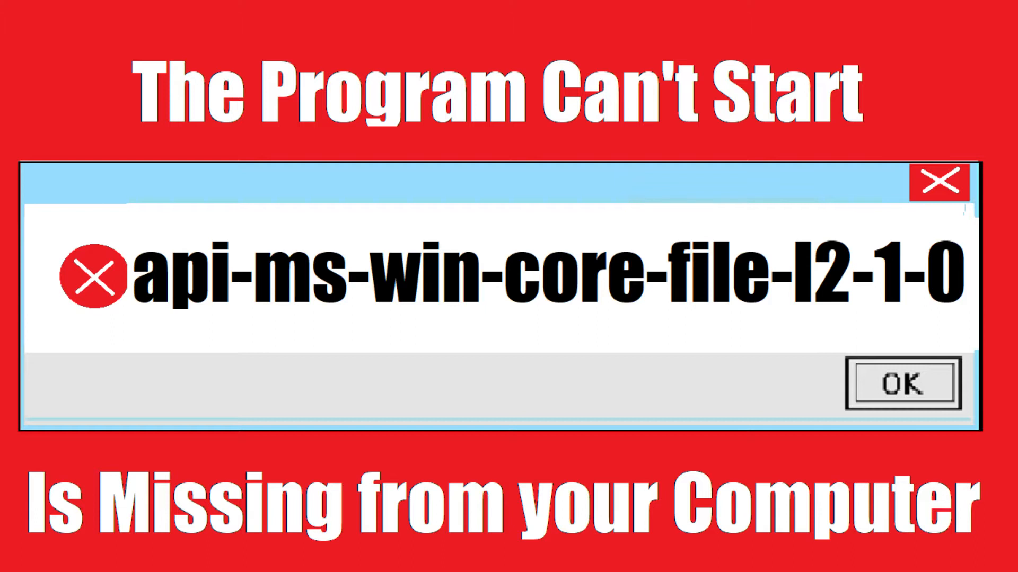
Run a Google search in Edge for api-ms-win-core-file-l2-1-0.dll
click(901, 382)
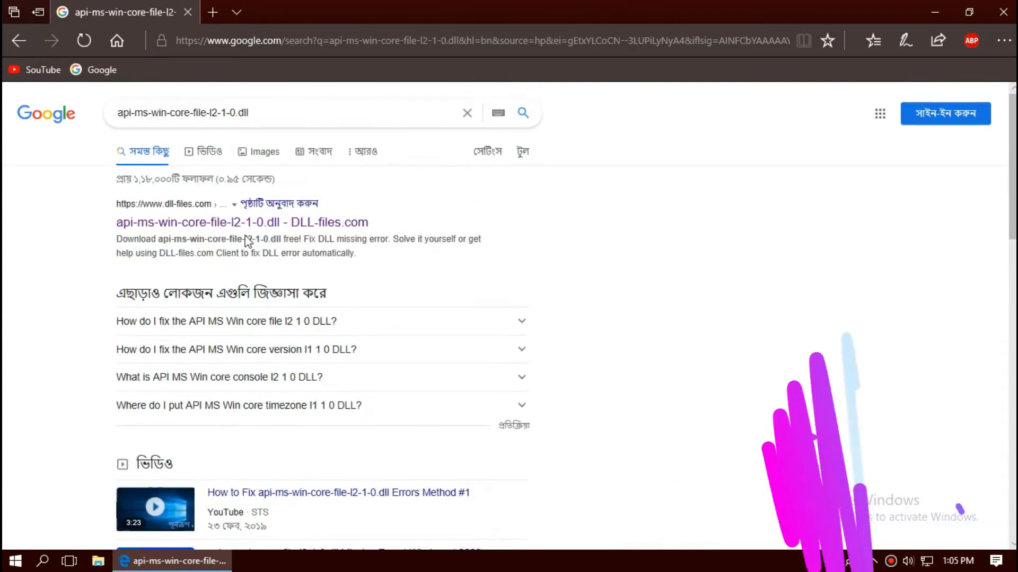
Open the DLL-files.com result and scroll down to its list of file versions
click(241, 222)
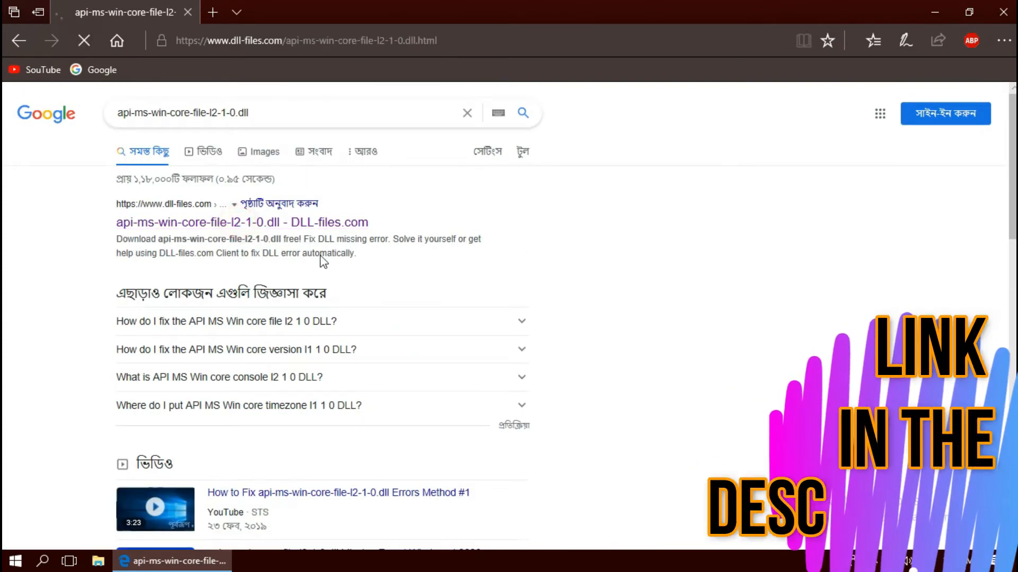
click(241, 222)
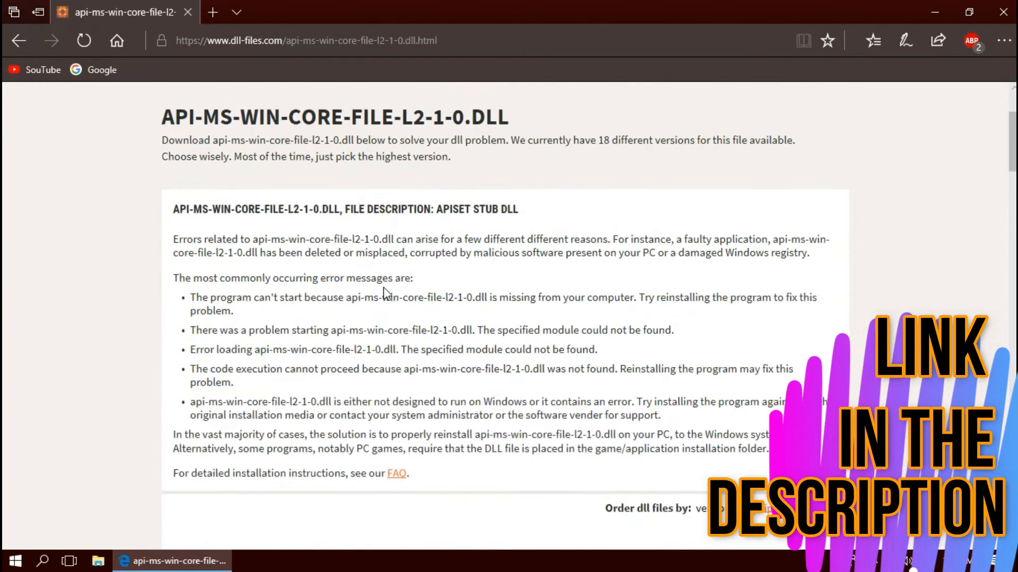
scroll(down, 3)
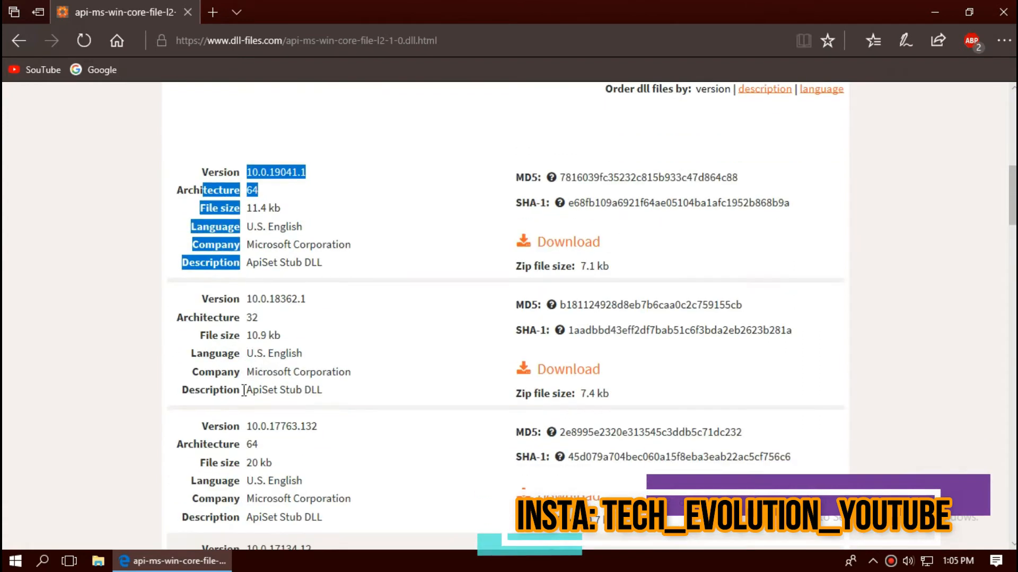
click(10, 560)
text(sys)
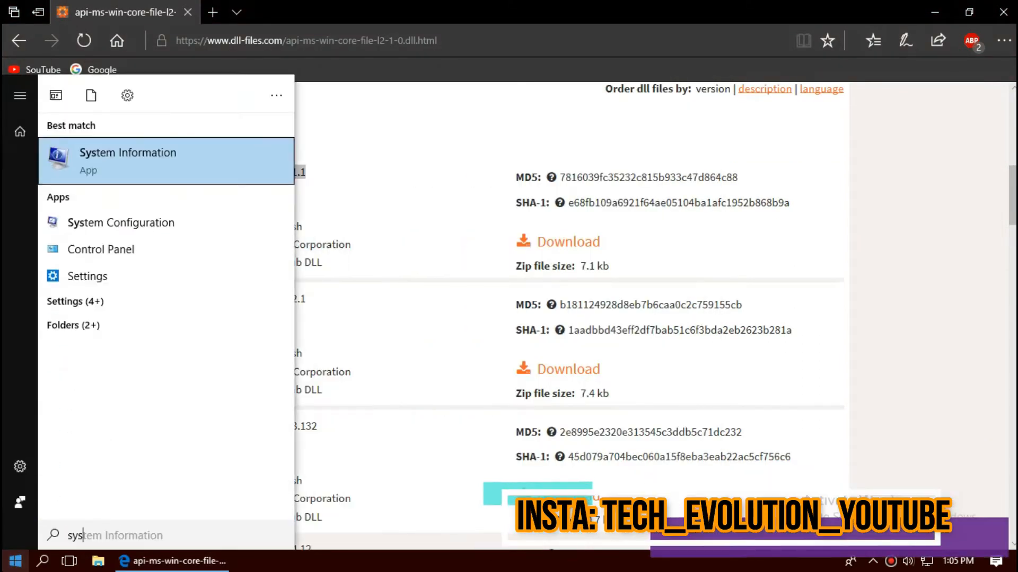
click(128, 160)
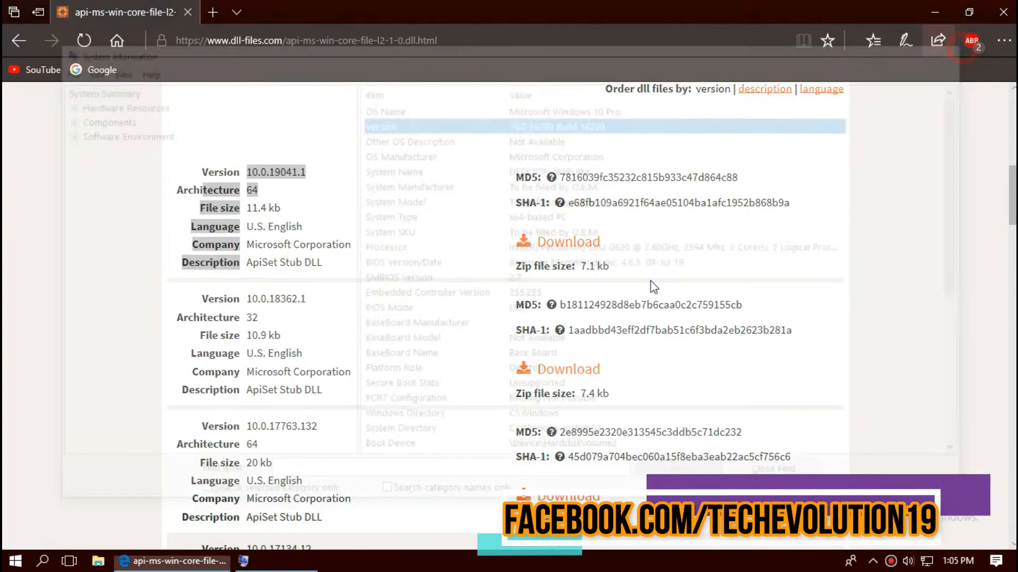
Download version 10.0.19041.1, 64-bit architecture, from DLL-files.com
click(567, 242)
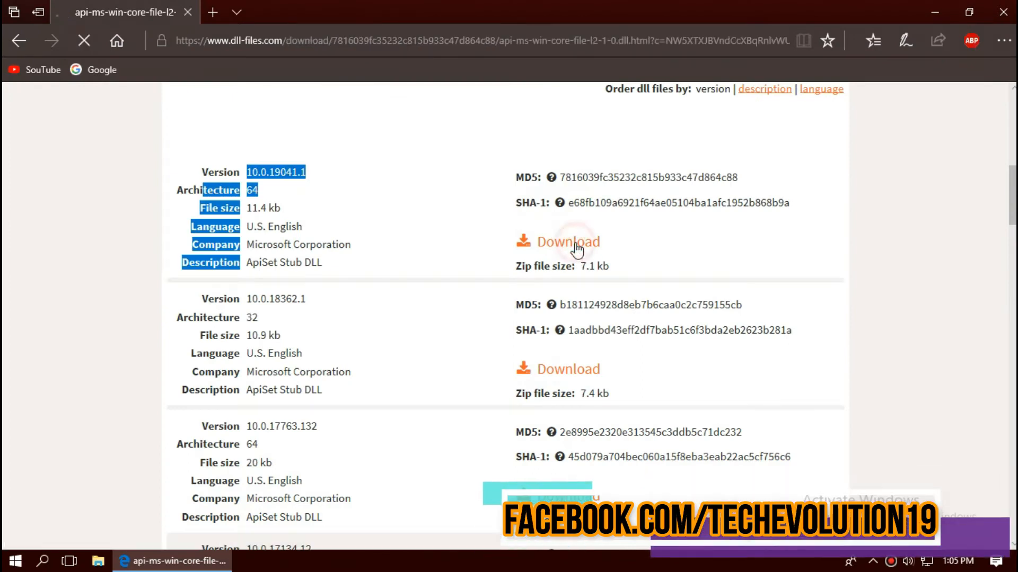
click(567, 241)
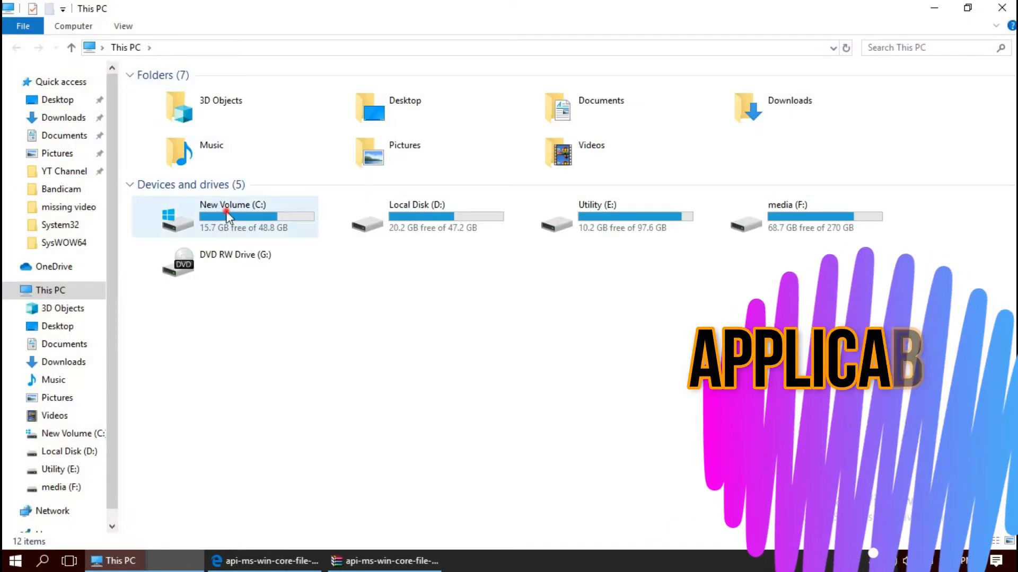
Move the DLL from WinRAR into C:\Windows\System32, approving administrator permission
double_click(231, 217)
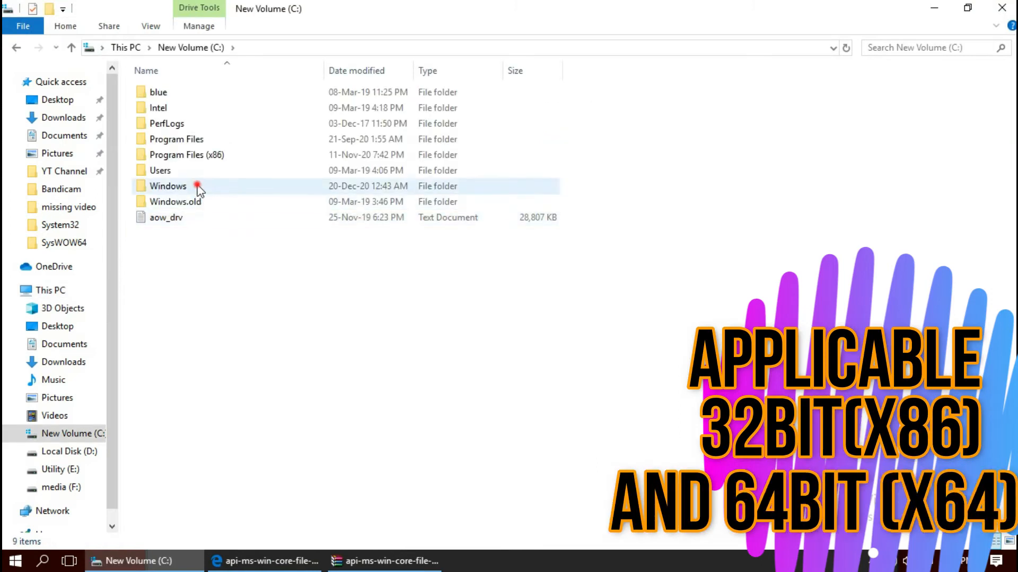
double_click(167, 186)
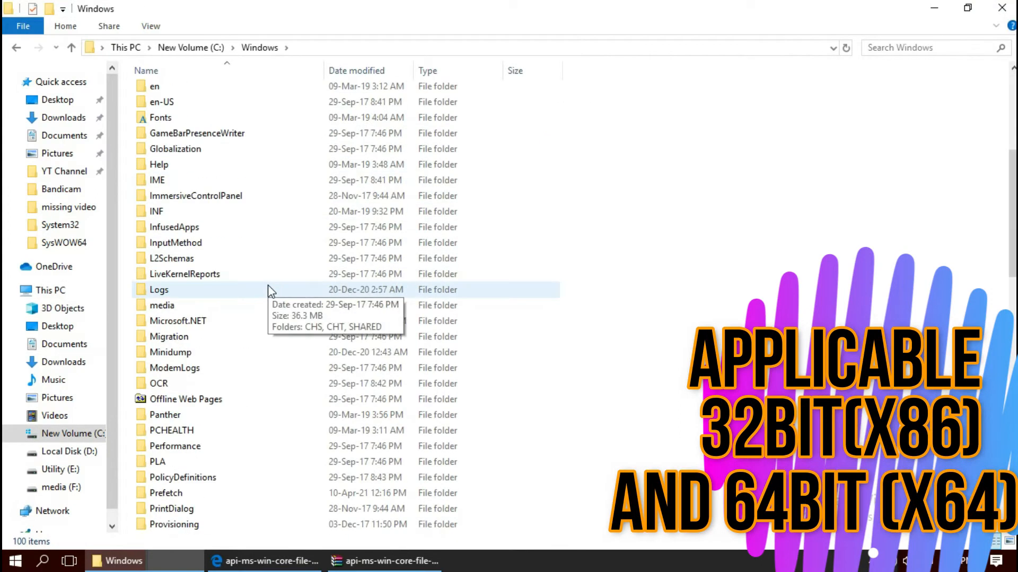
scroll(down, 3)
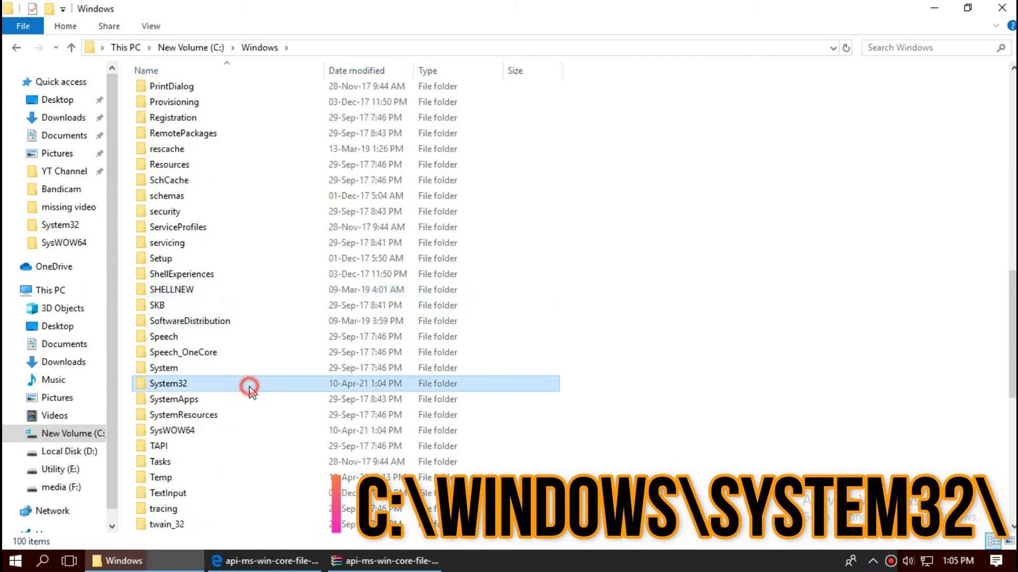
double_click(167, 384)
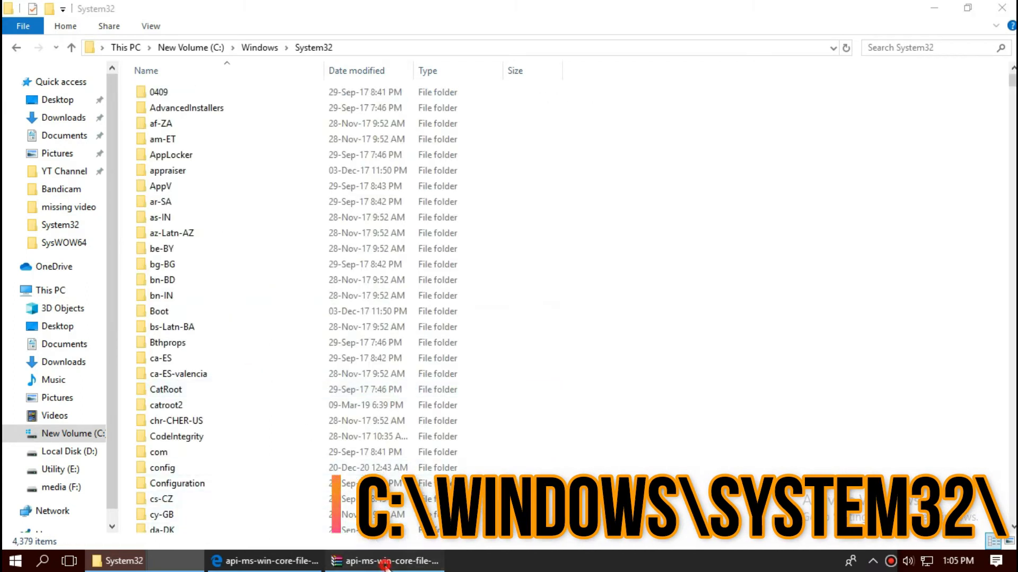
click(384, 560)
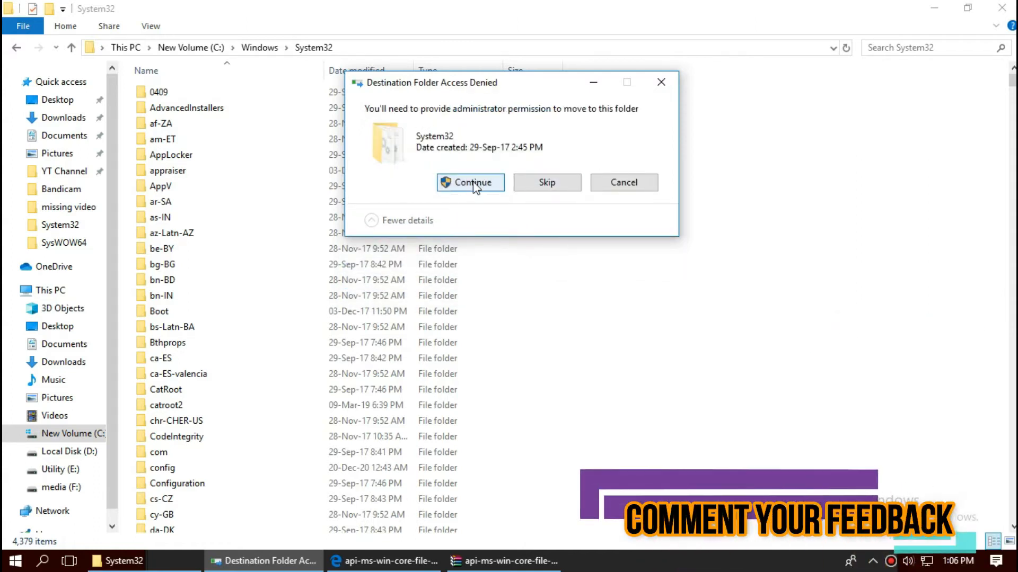
click(470, 182)
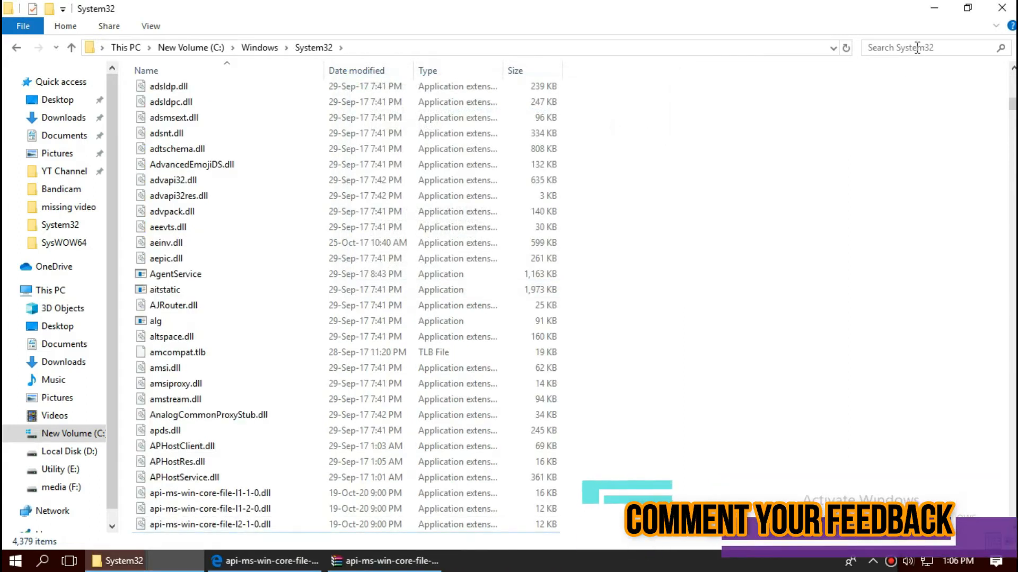
Search System32 for api-ms-win-core-file-l2-1-0 to verify the DLL is there
click(915, 47)
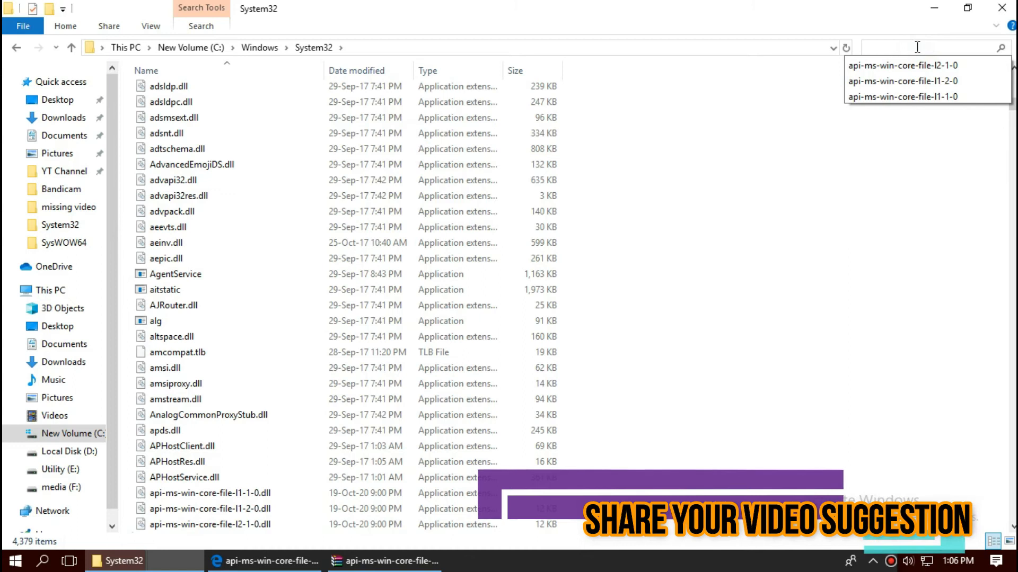
click(902, 65)
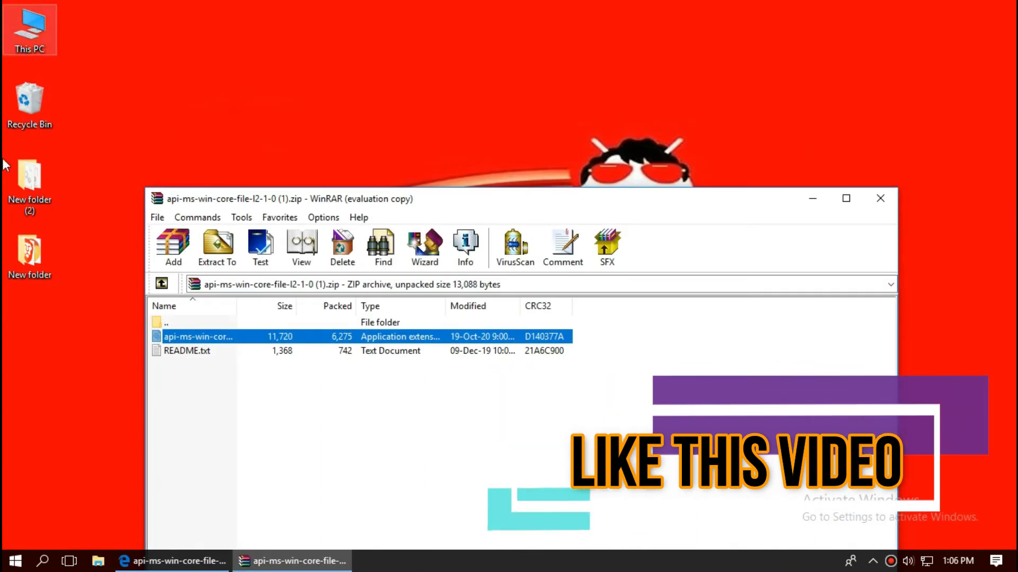
Open This PC while keeping the WinRAR archive window open
click(11, 560)
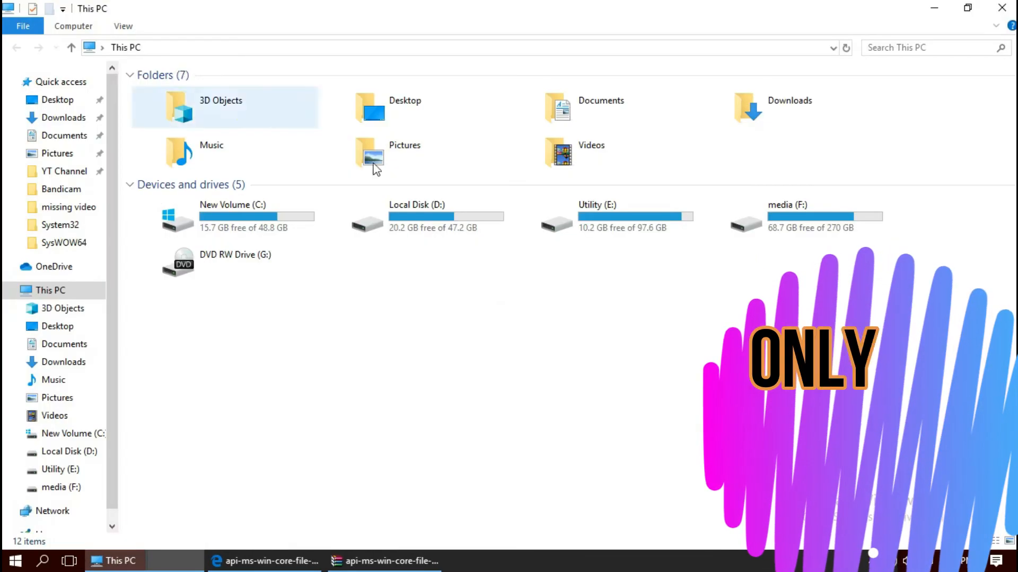
Move the DLL into C:\Windows\SysWOW64, replacing the existing copy with administrator approval
double_click(232, 217)
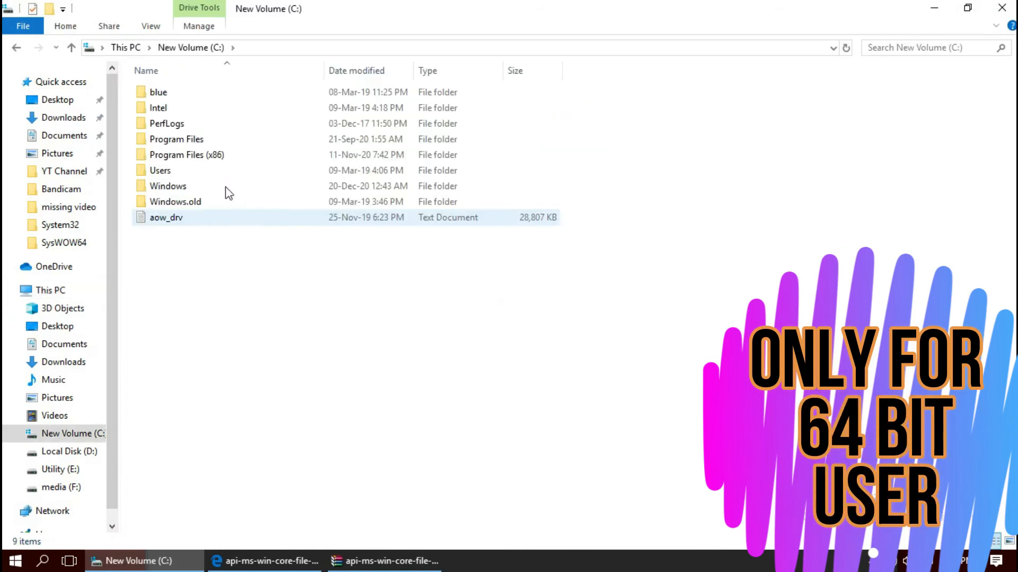
double_click(167, 186)
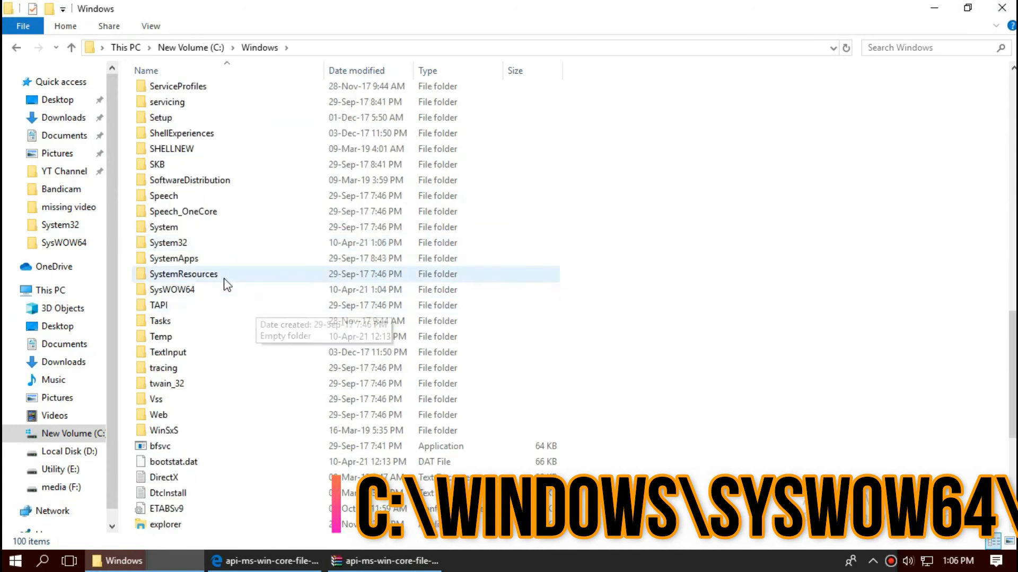
double_click(173, 289)
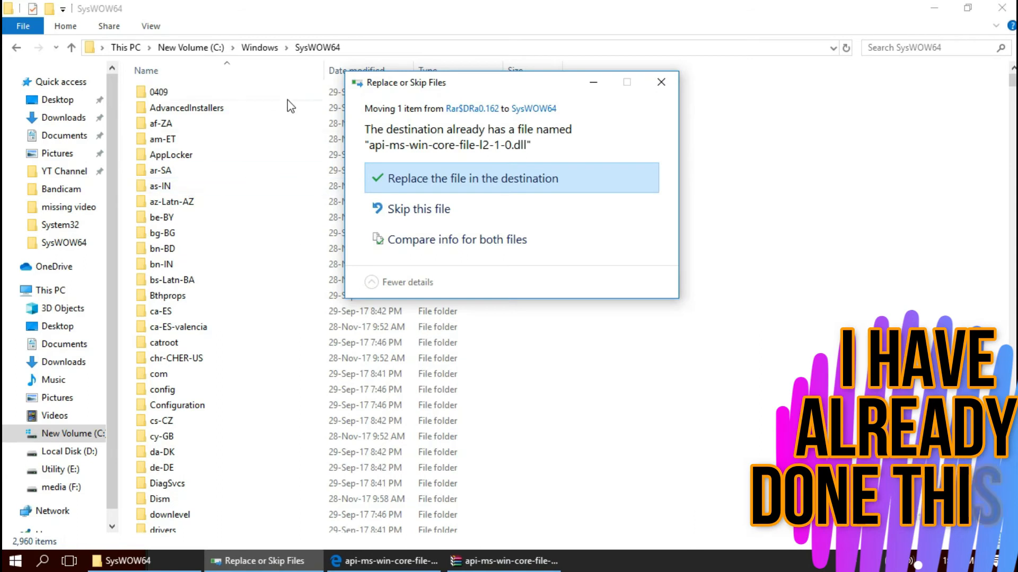
click(472, 179)
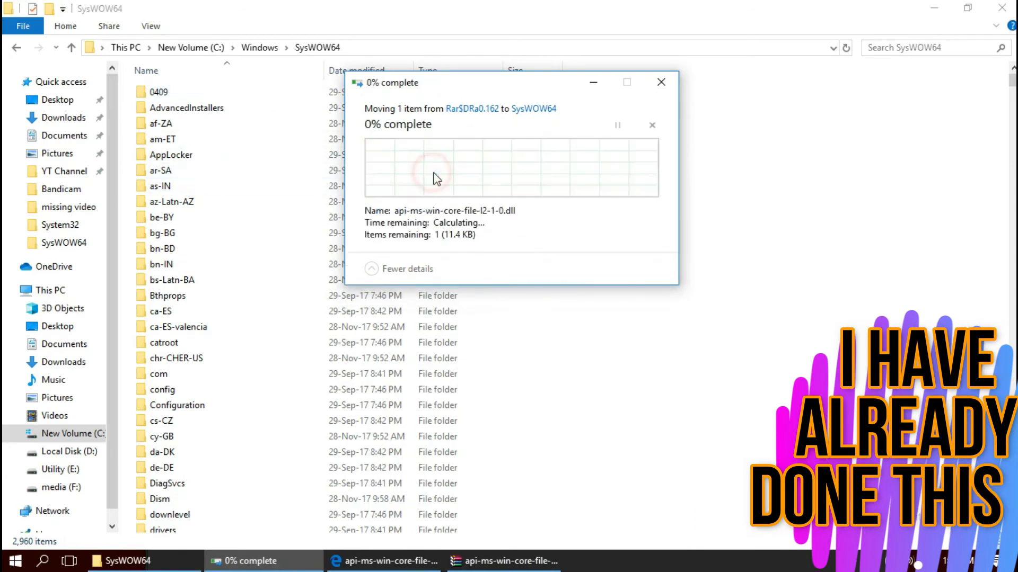
click(470, 182)
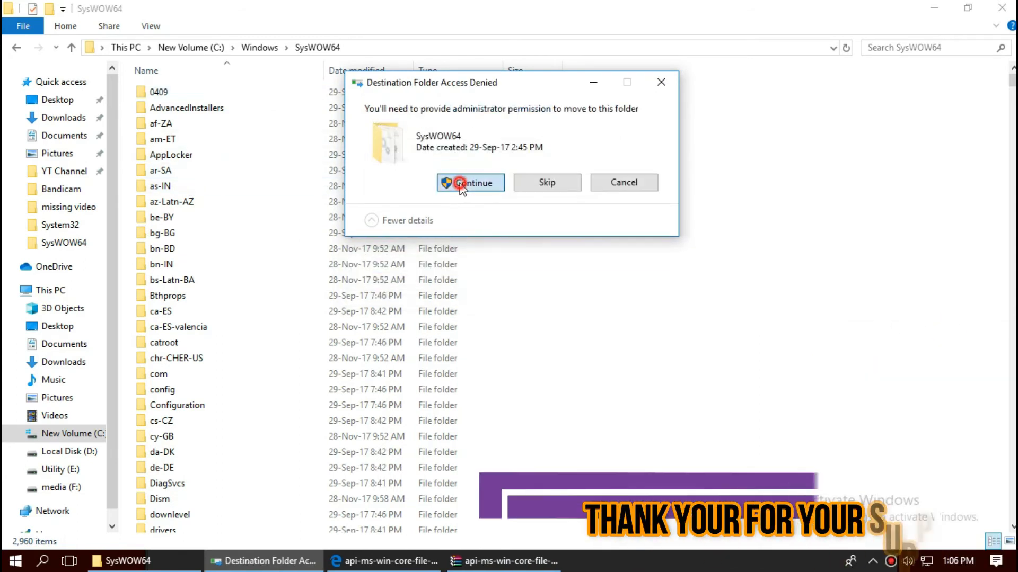
click(471, 183)
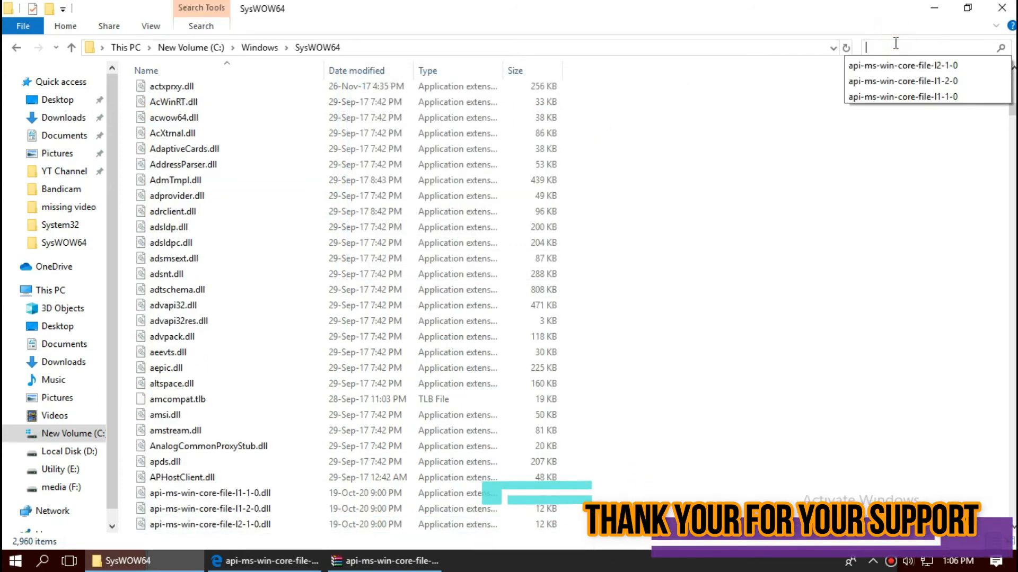
Search SysWOW64 for api-ms-win-core-file-l2-1-0, then bring up Start's power options
click(903, 65)
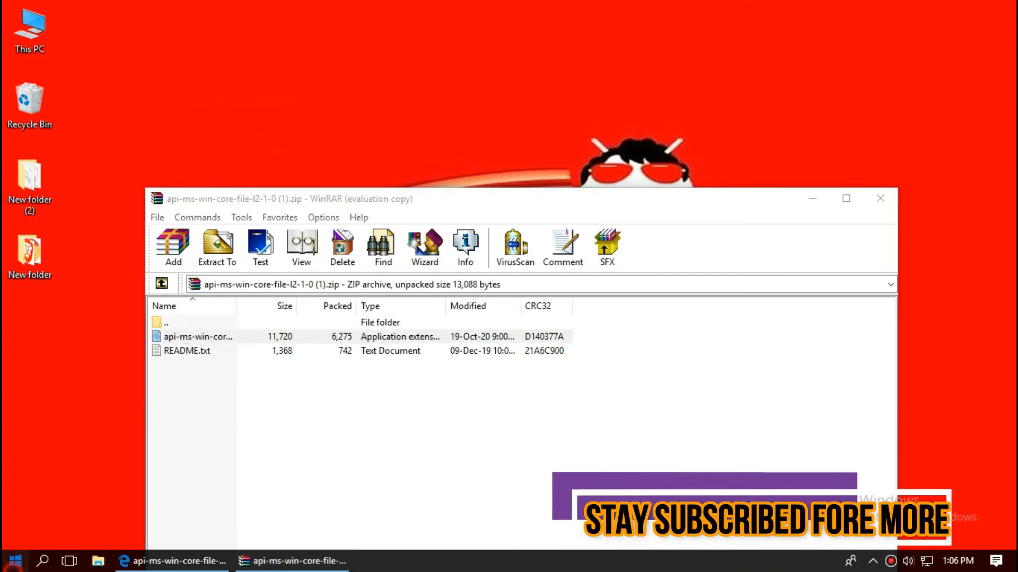
click(13, 560)
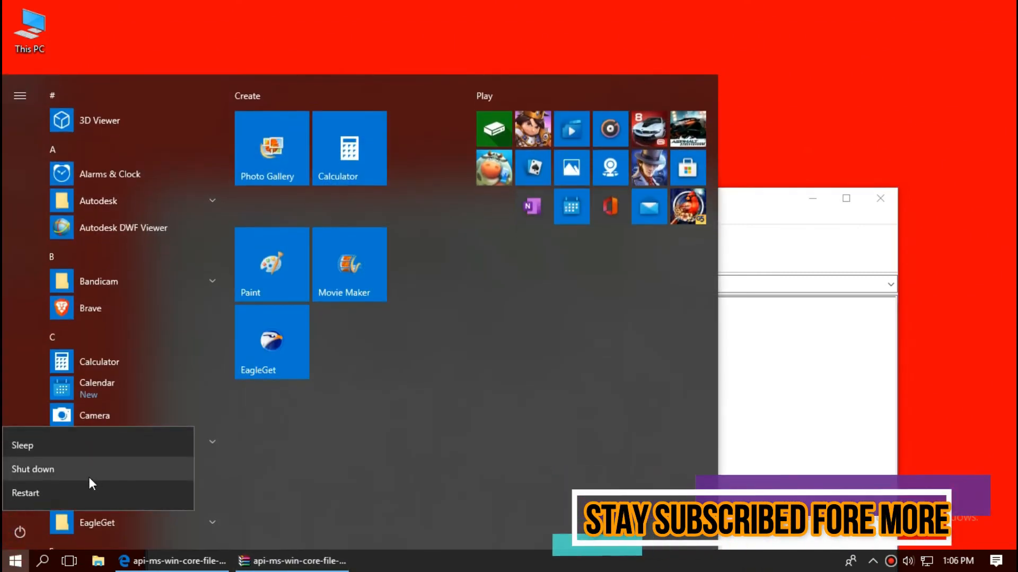